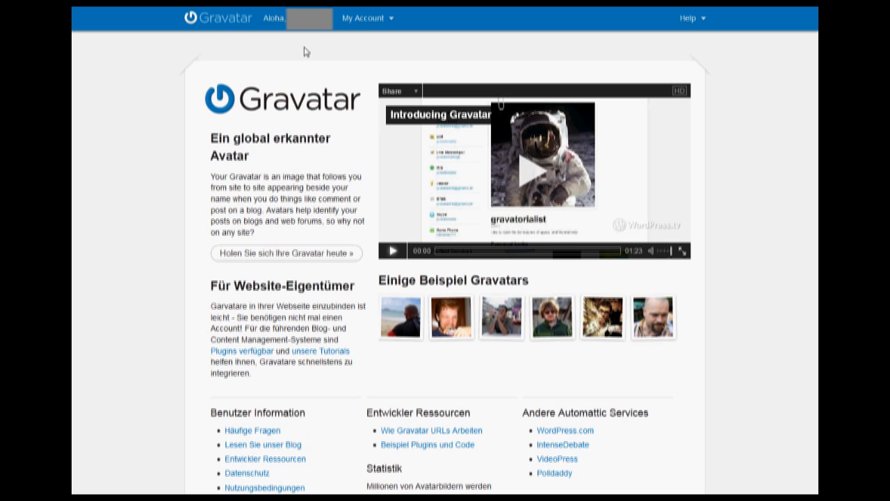
- From the My Account menu, choose 'Ein Bild hinzufügen' to add a new image
click(371, 17)
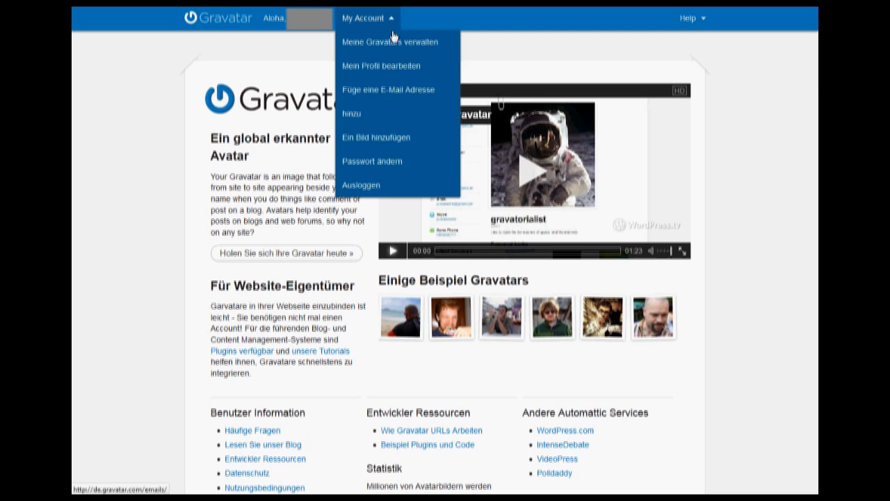
mouse_move(376, 137)
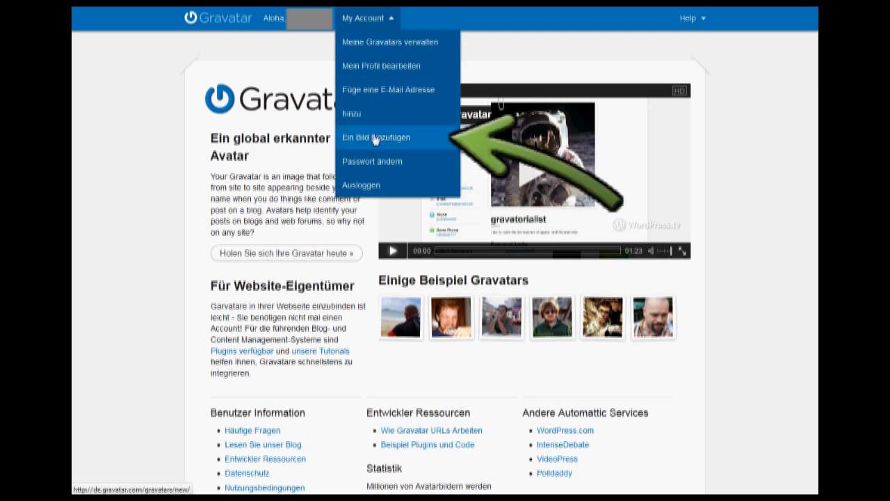
click(376, 137)
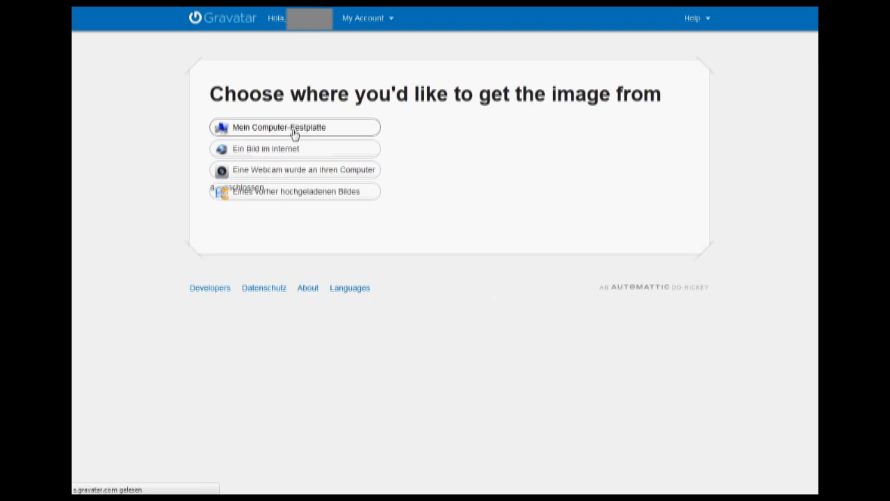
- Upload a photo from 'Mein Computer-Festplatte' and continue to the cropping page
click(295, 126)
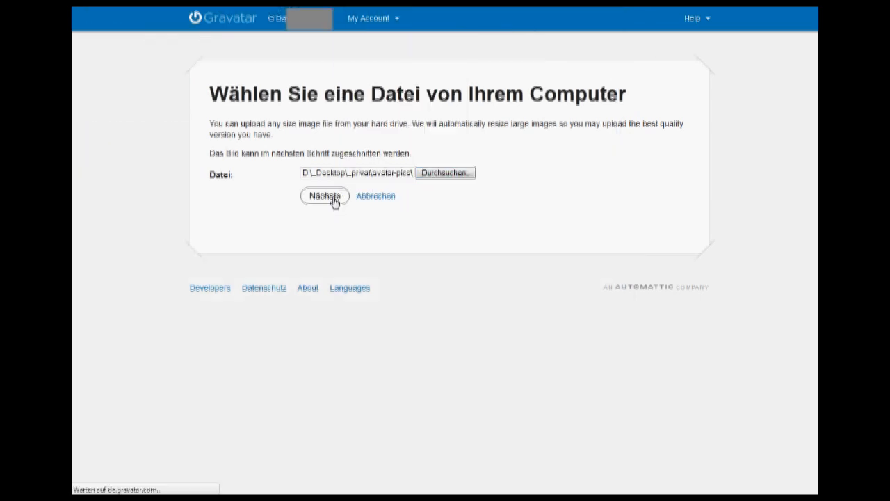
click(324, 195)
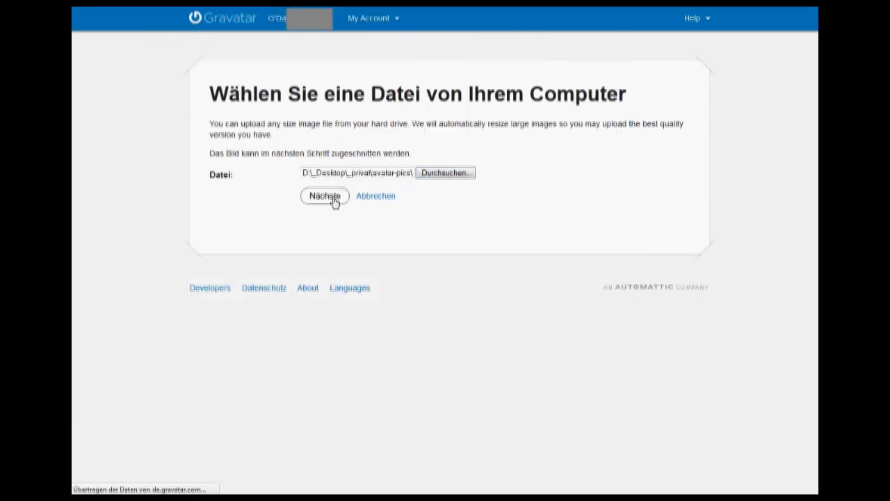
click(324, 196)
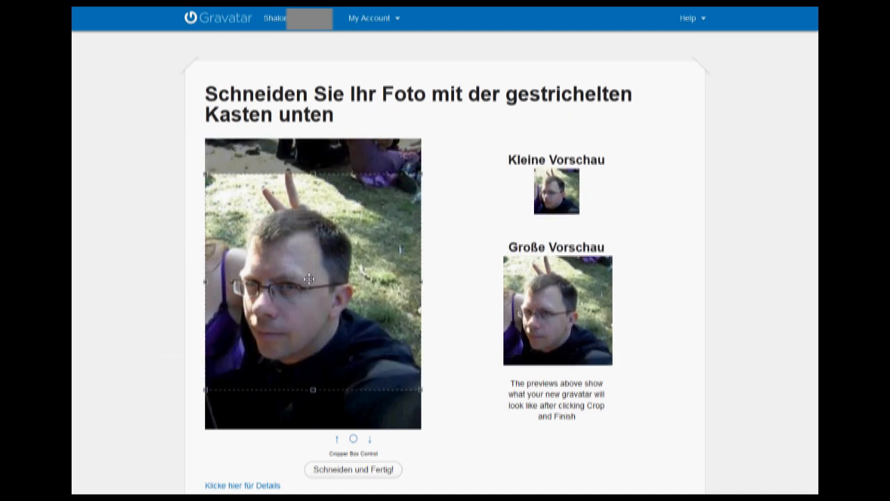
- Apply the crop with 'Schneiden und Fertig!' and give the gravatar a G rating
scroll(down, 3)
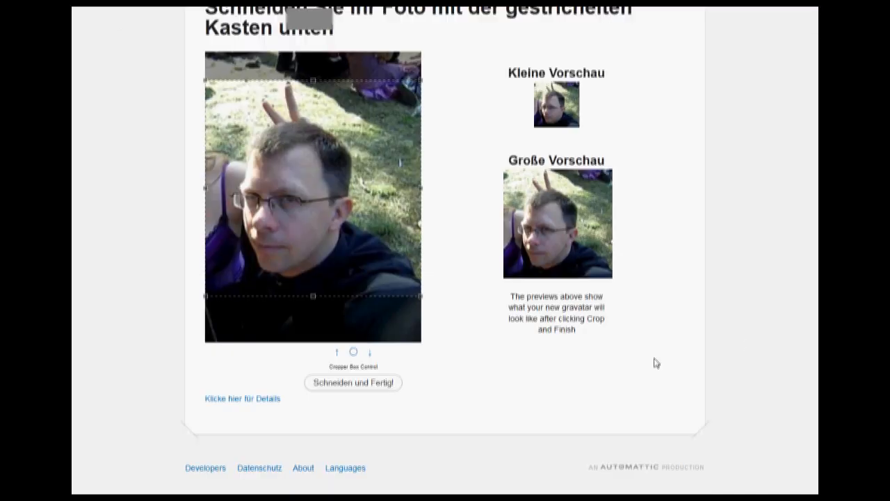
click(352, 382)
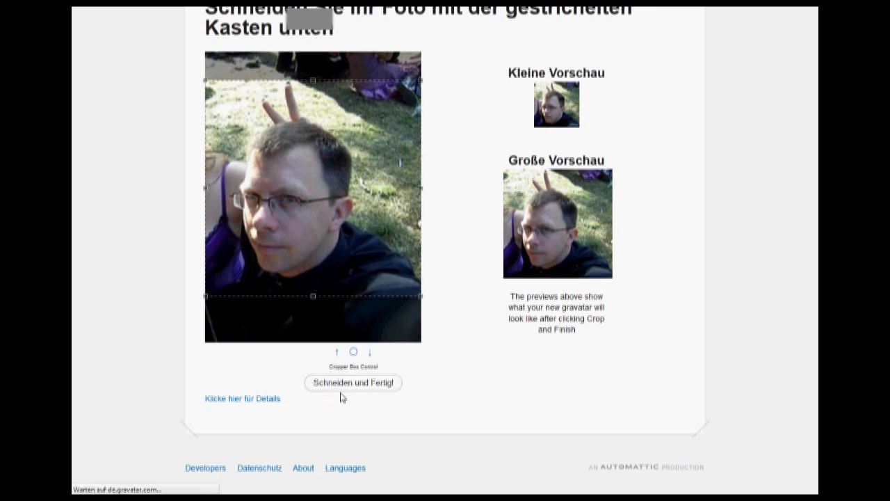
click(353, 383)
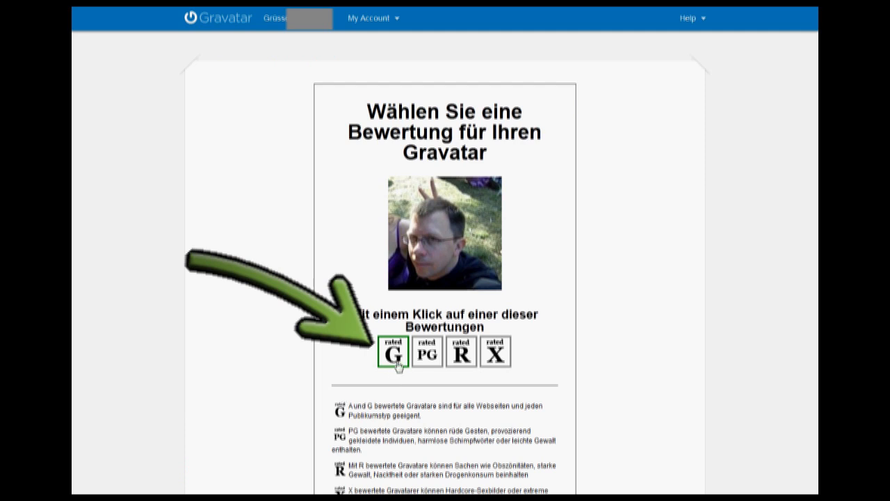
click(461, 352)
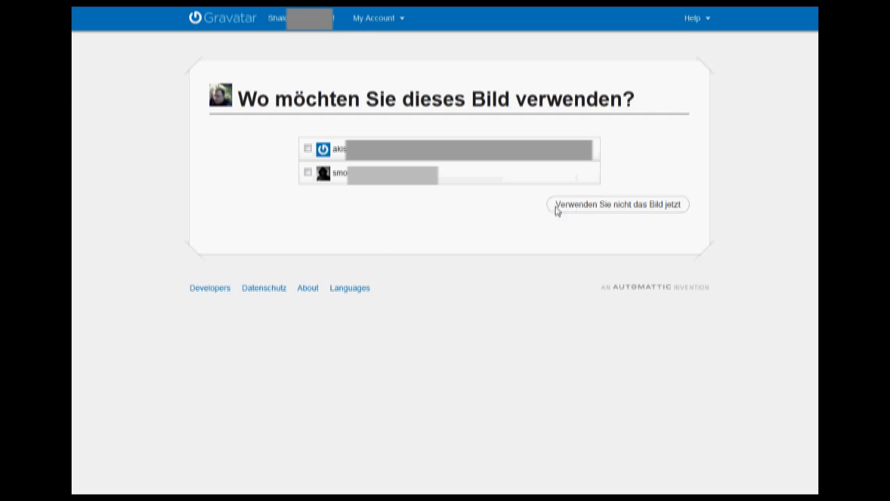
- Tick the email address checkbox to use the new photo for that address
click(305, 171)
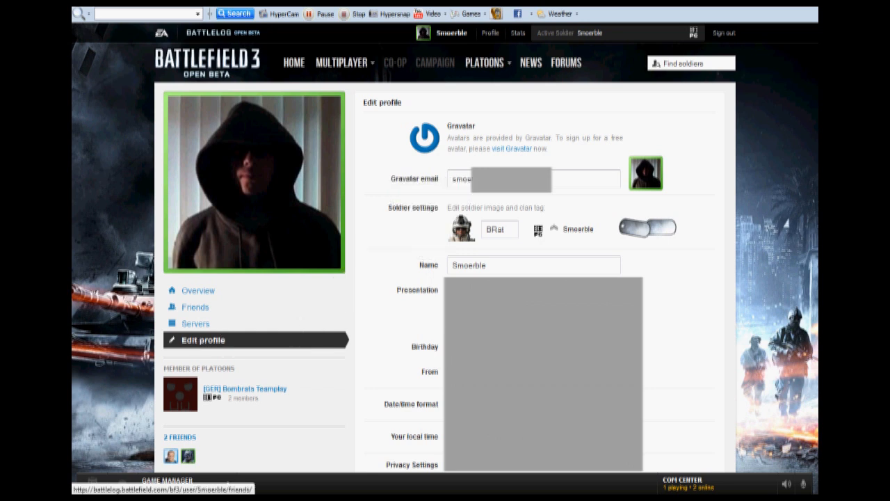
mouse_move(686, 294)
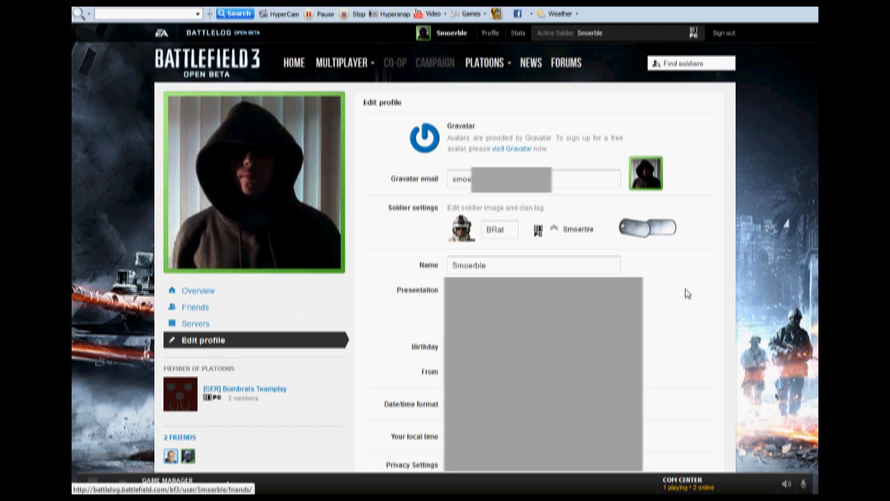